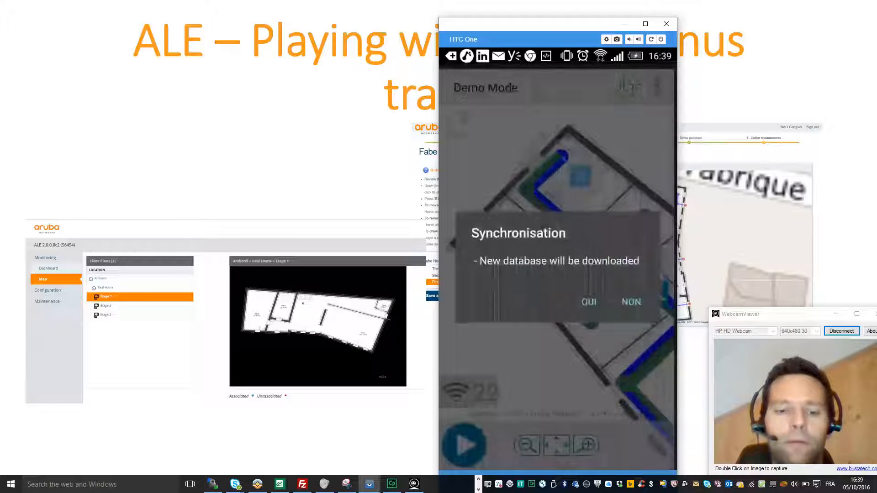
Step: Confirm OUI in the Synchronisation dialog to download the new floor-plan database
left_click(588, 302)
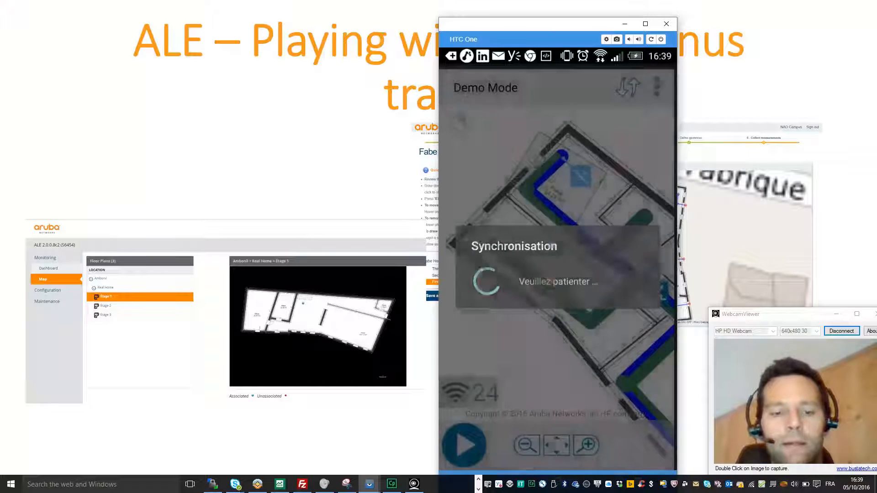